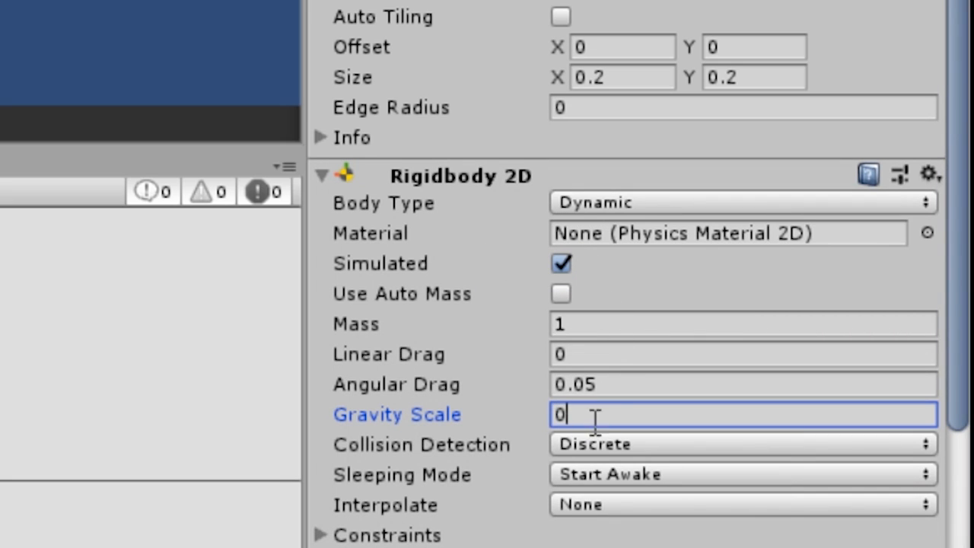
# Step: Check the Rigidbody 2D Body Type dropdown and keep it Dynamic
pyautogui.click(742, 203)
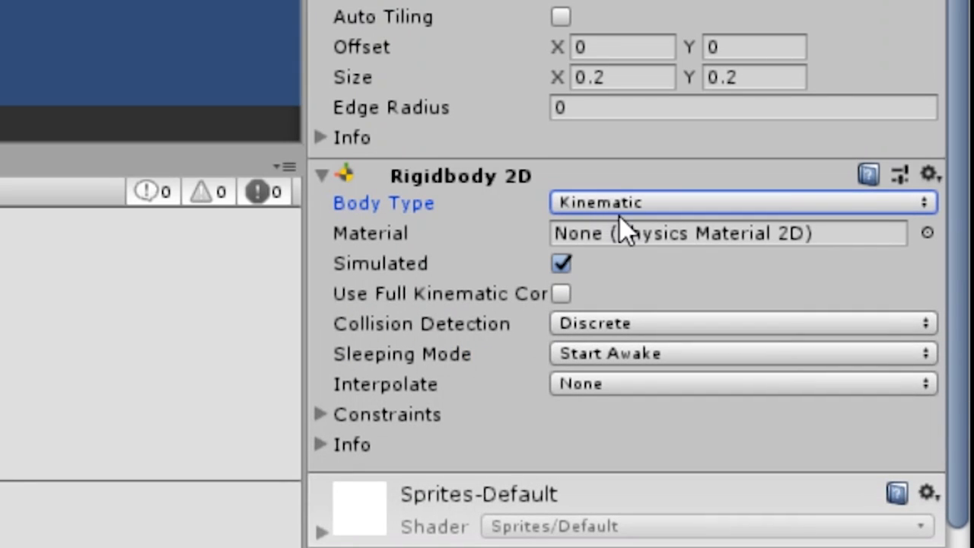
pyautogui.click(742, 203)
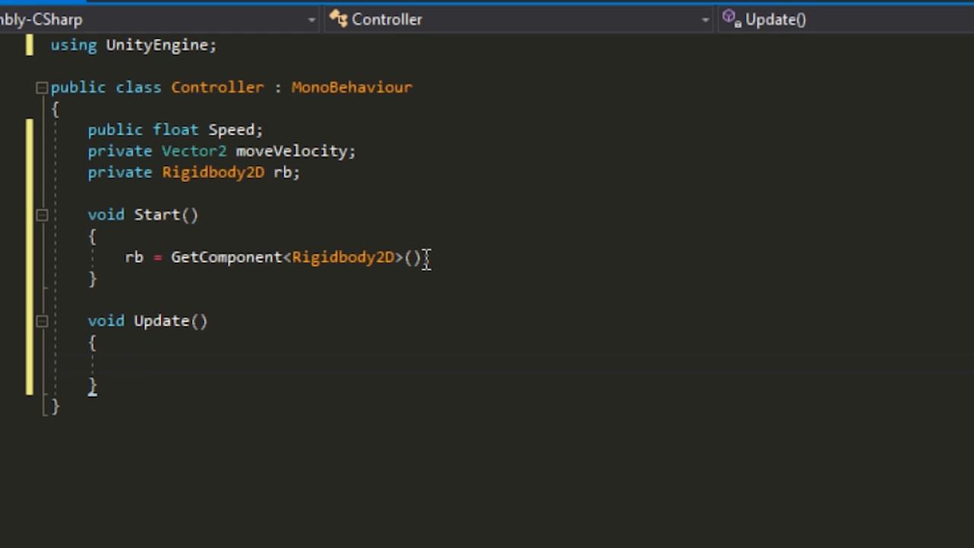
# Step: Write Update building moveInput from Horizontal/Vertical axes and FixedUpdate moving the rigidbody
pyautogui.write('Vector2 moveInput = new Vector2(Input.GetAxis("Horizontal"), Input.GetAxis("Vertical"));')
pyautogui.write('rb.MovePosition(rb.position + moveVelocity * Time.fixedDeltaTime);')
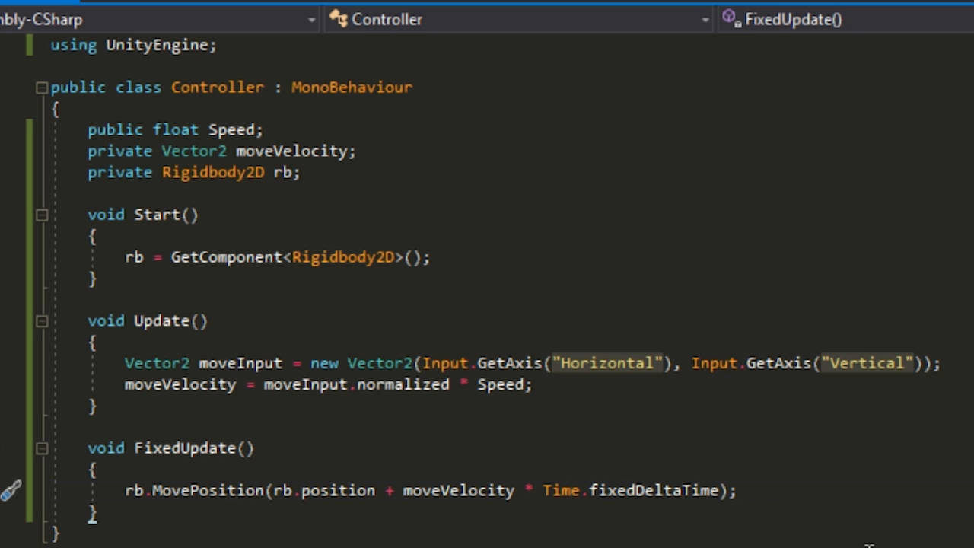
pyautogui.click(736, 490)
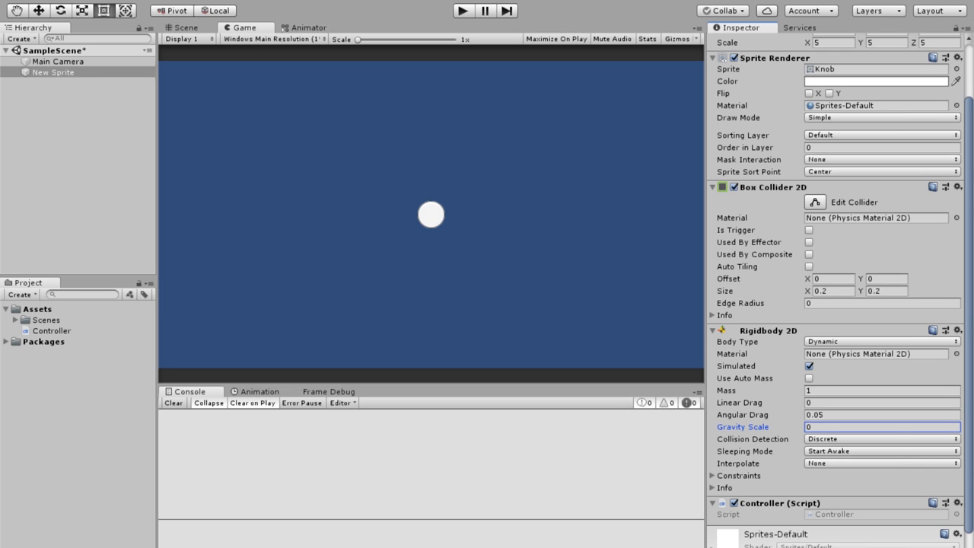
pyautogui.moveTo(799, 499)
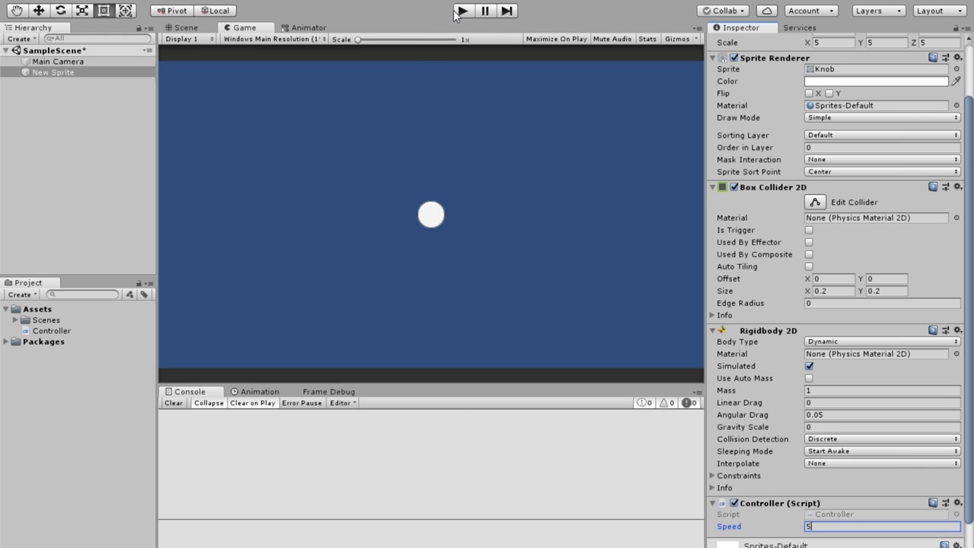
pyautogui.click(462, 10)
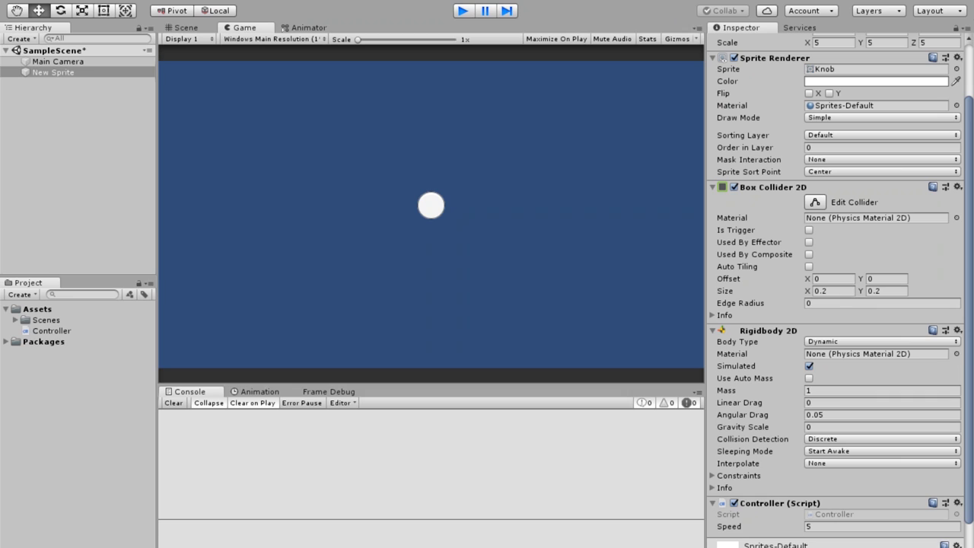
pyautogui.click(462, 11)
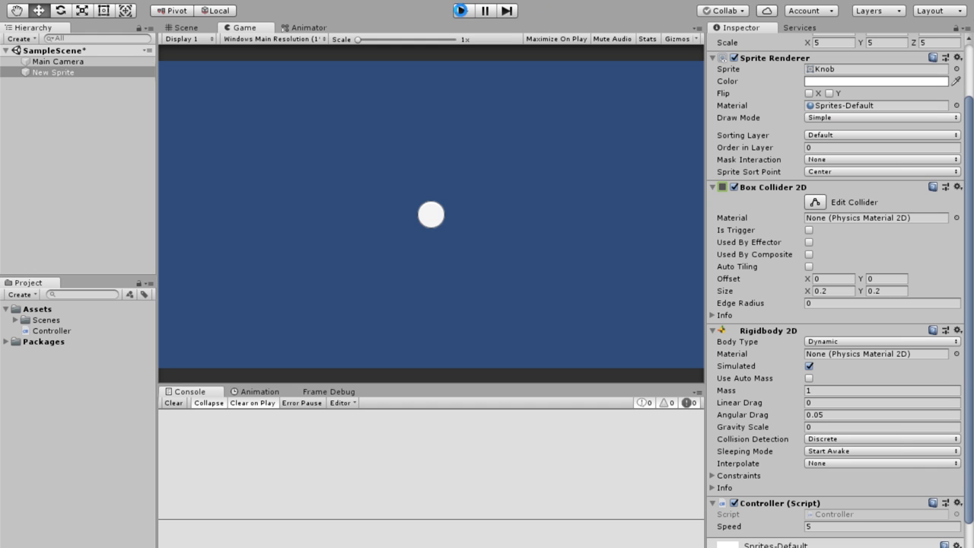